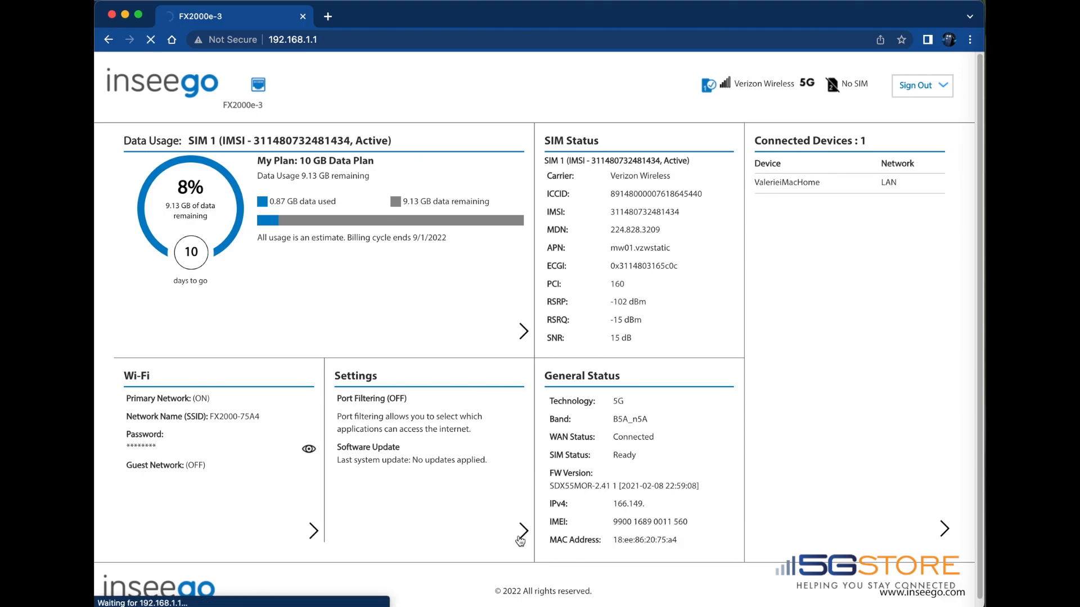
Step: Go to Settings > Advanced and accept the warning to reach Advanced Cellular settings
left_click(522, 530)
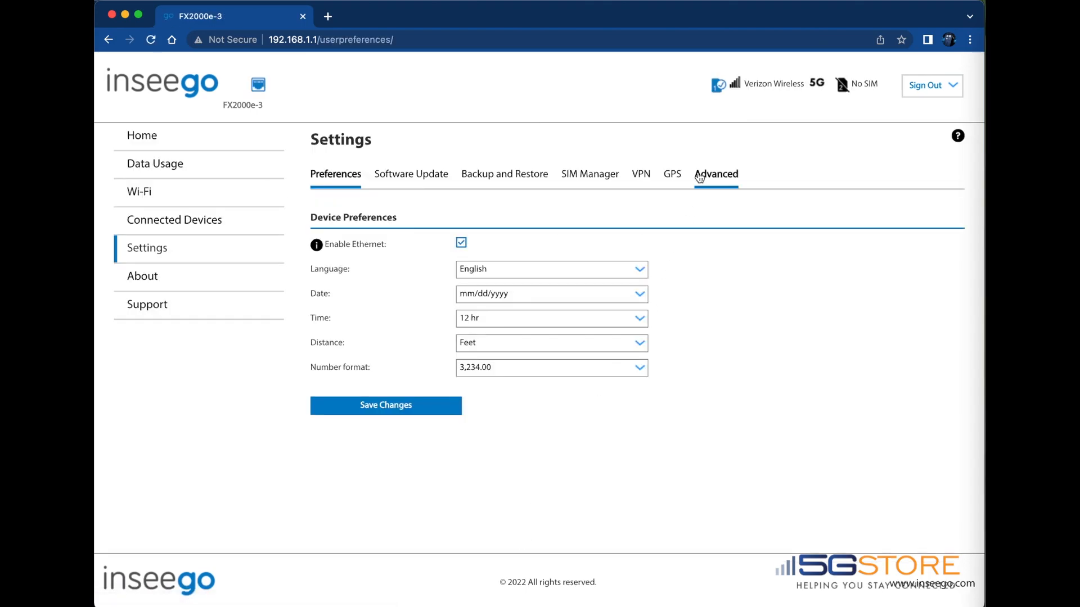
left_click(715, 174)
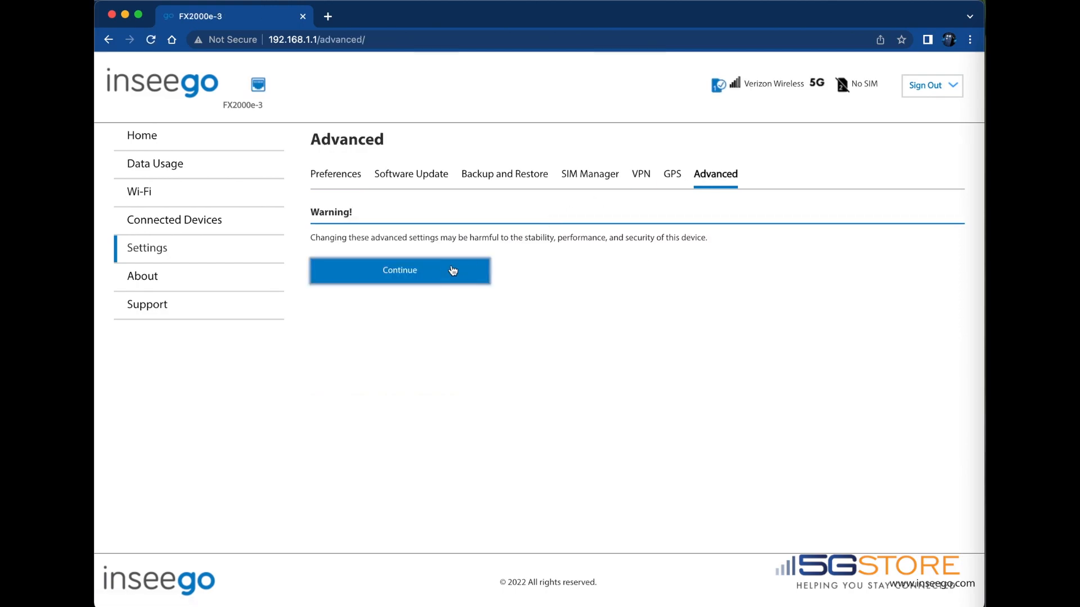
left_click(400, 270)
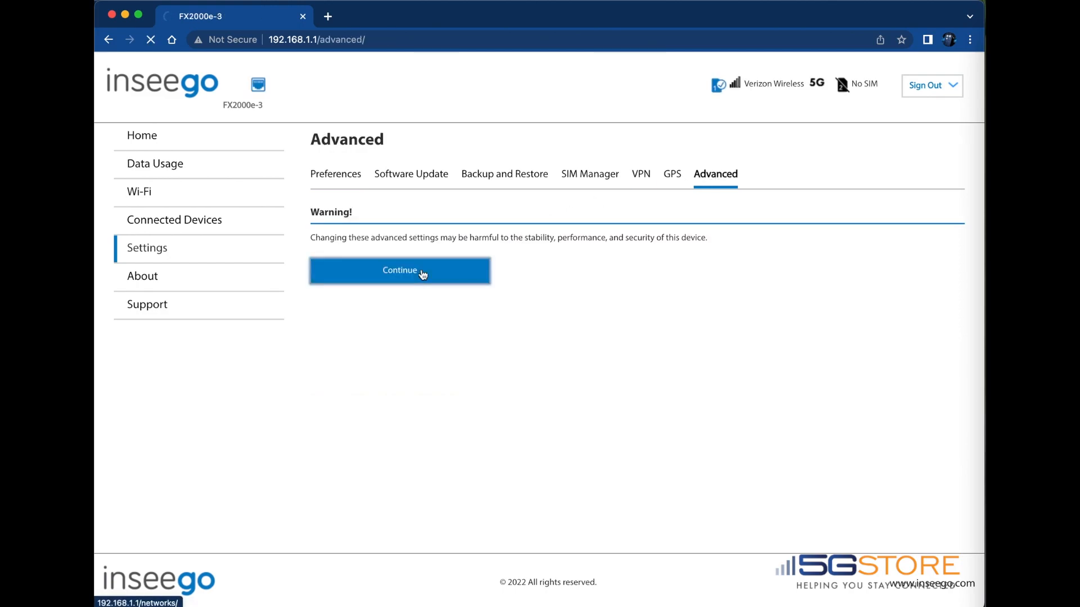
left_click(399, 270)
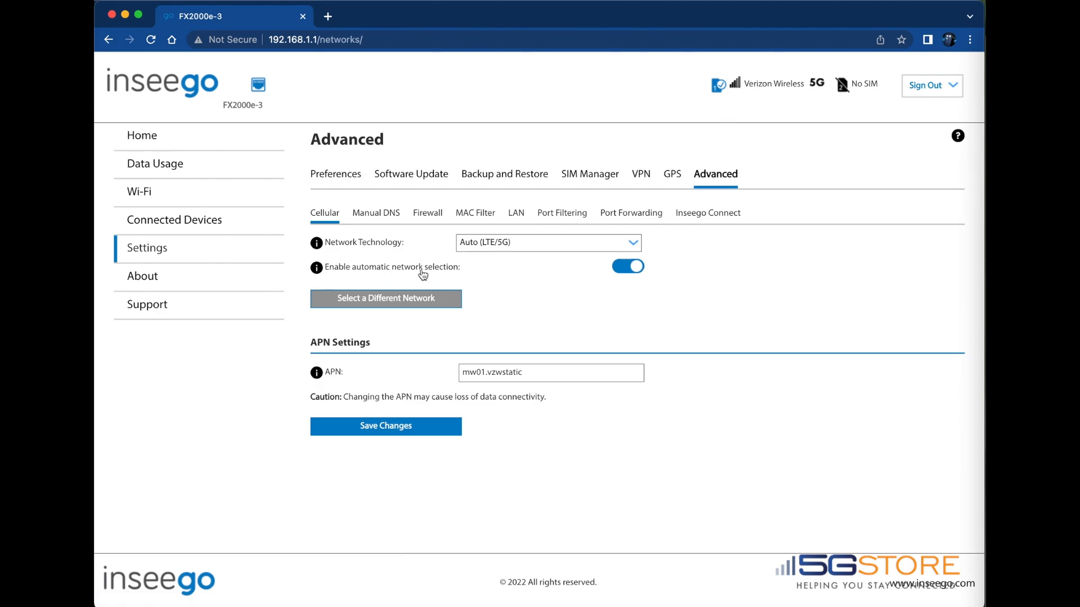
Step: On the LAN tab, enable IP Passthrough with Ethernet as the IPPT interface
left_click(515, 212)
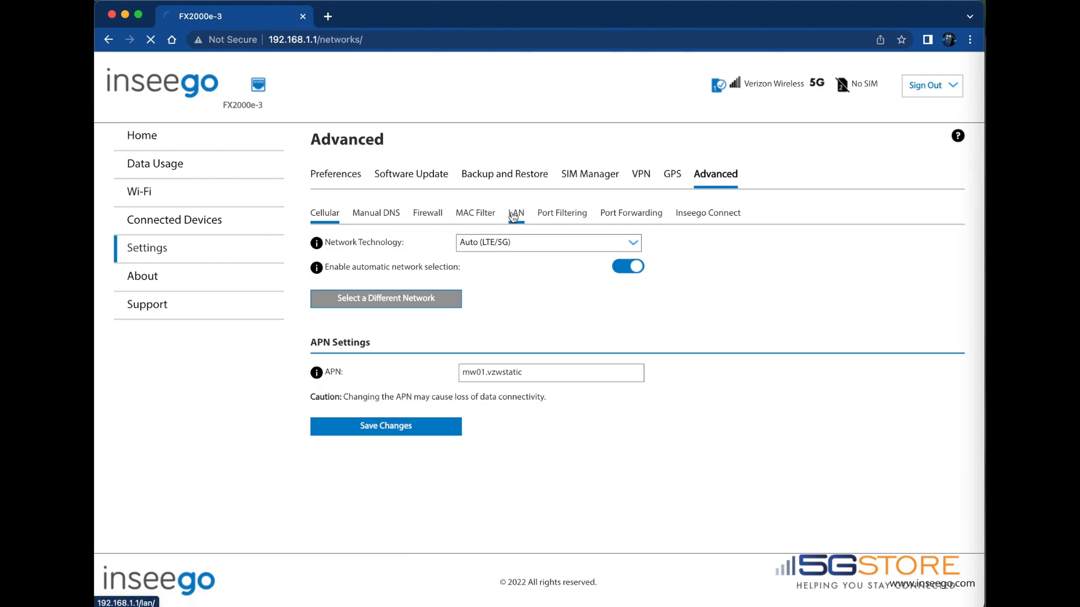
left_click(513, 212)
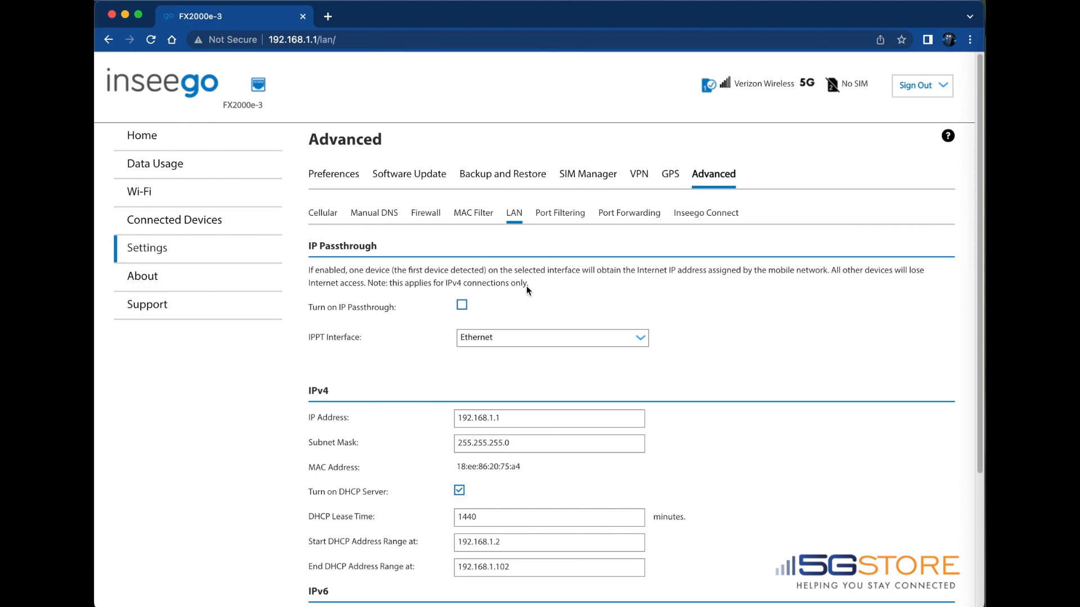
mouse_move(448, 307)
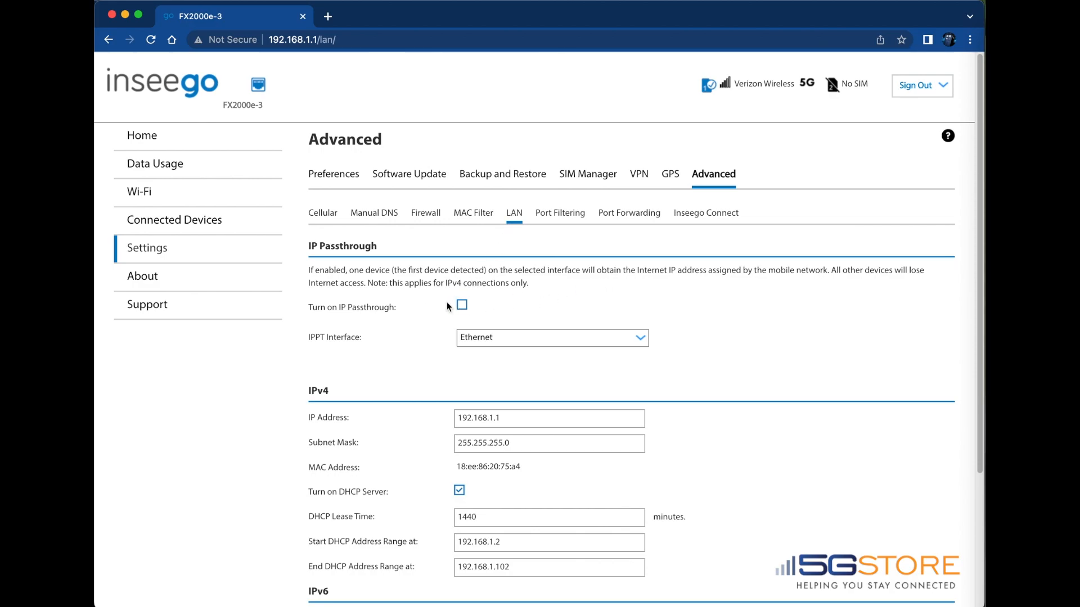
left_click(461, 304)
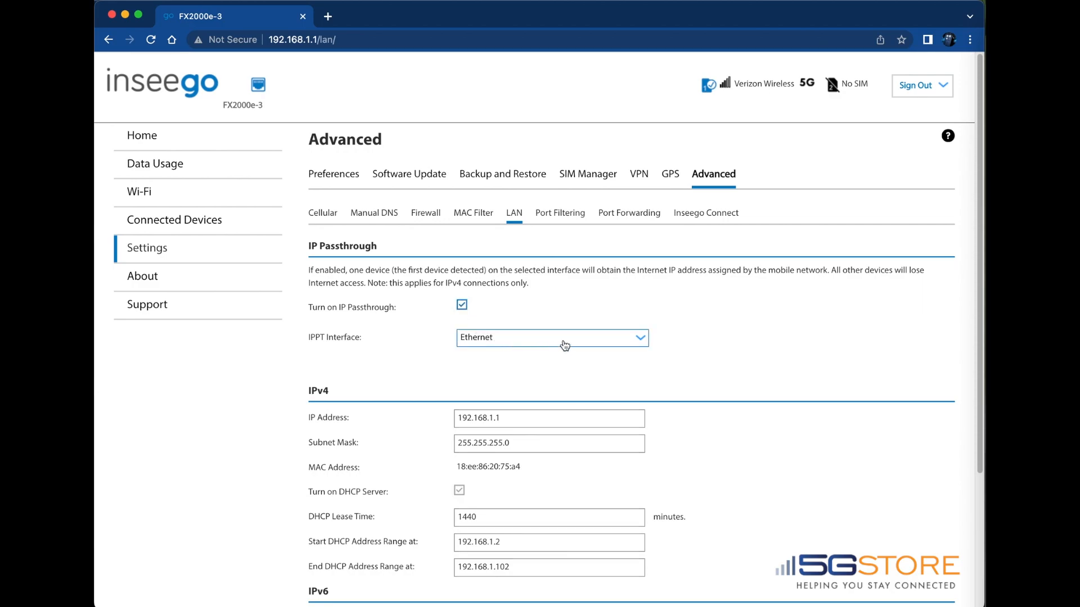
left_click(551, 337)
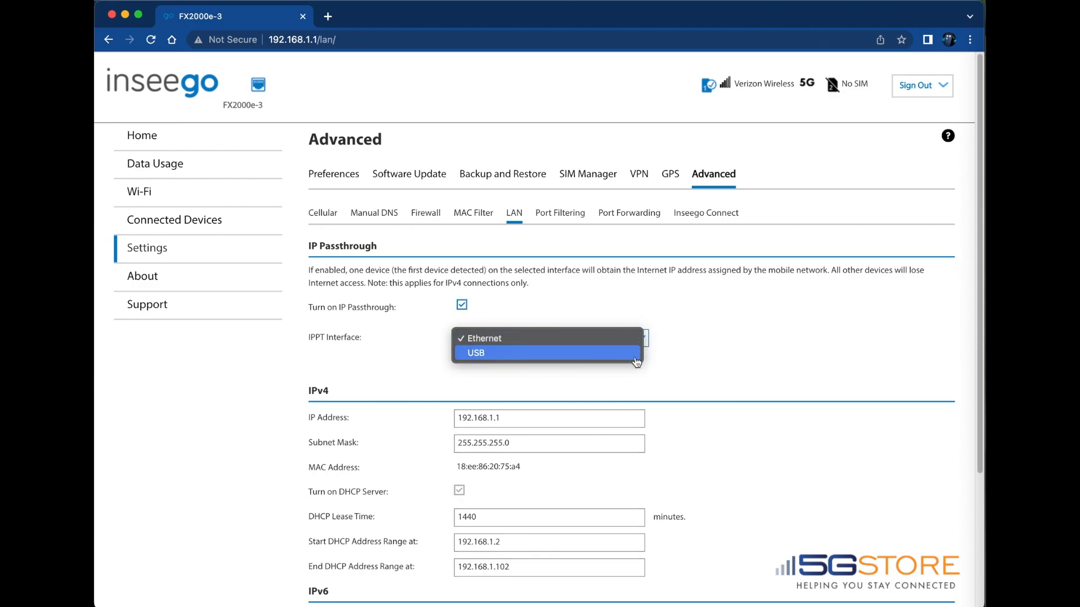
left_click(484, 338)
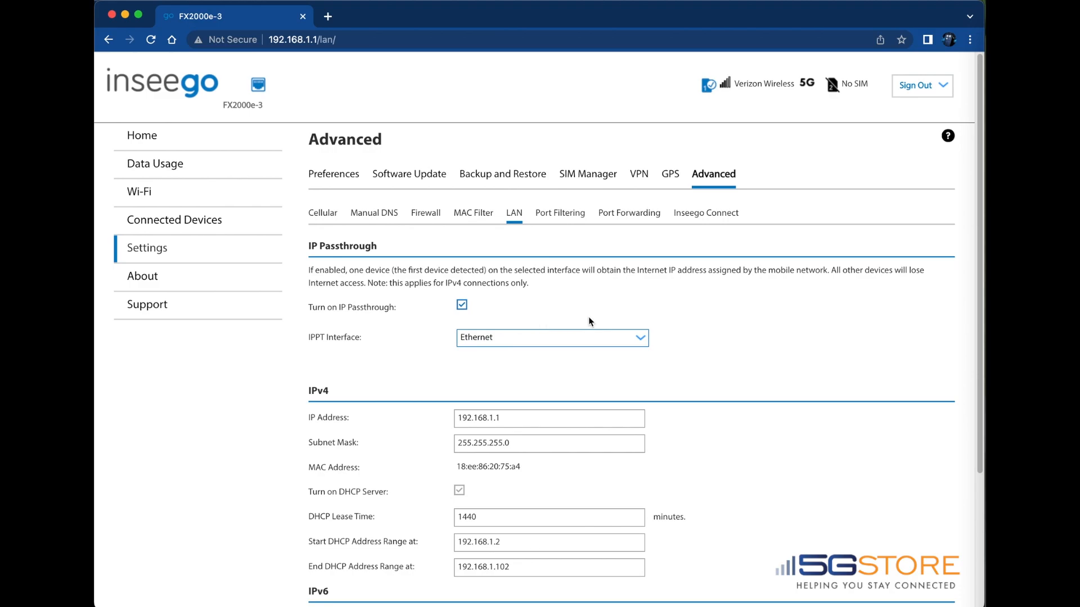
Step: Save the LAN changes and confirm the router restart
scroll("down", 3)
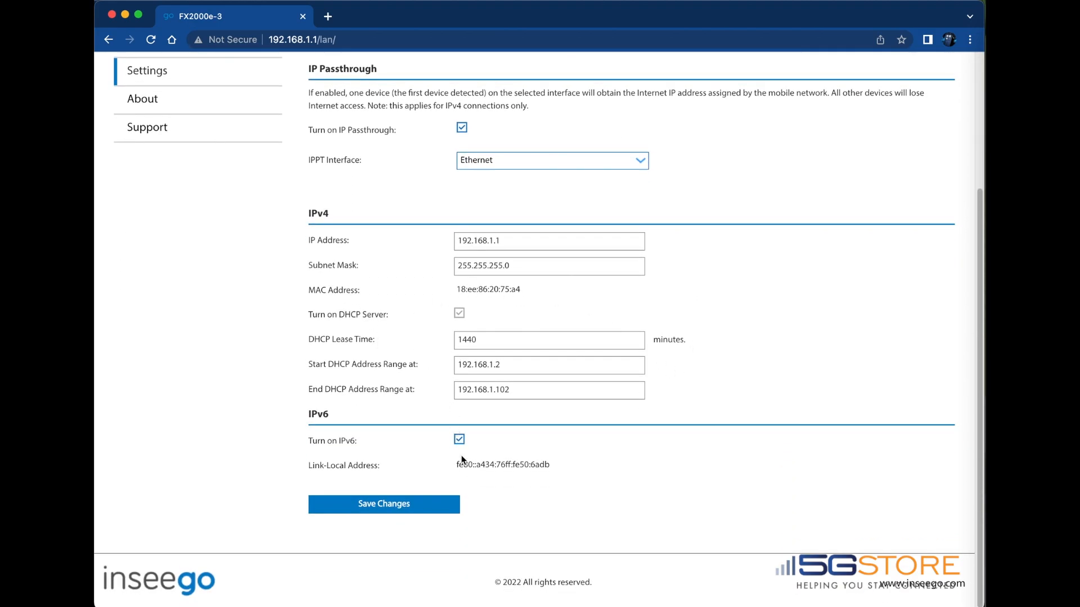
left_click(384, 503)
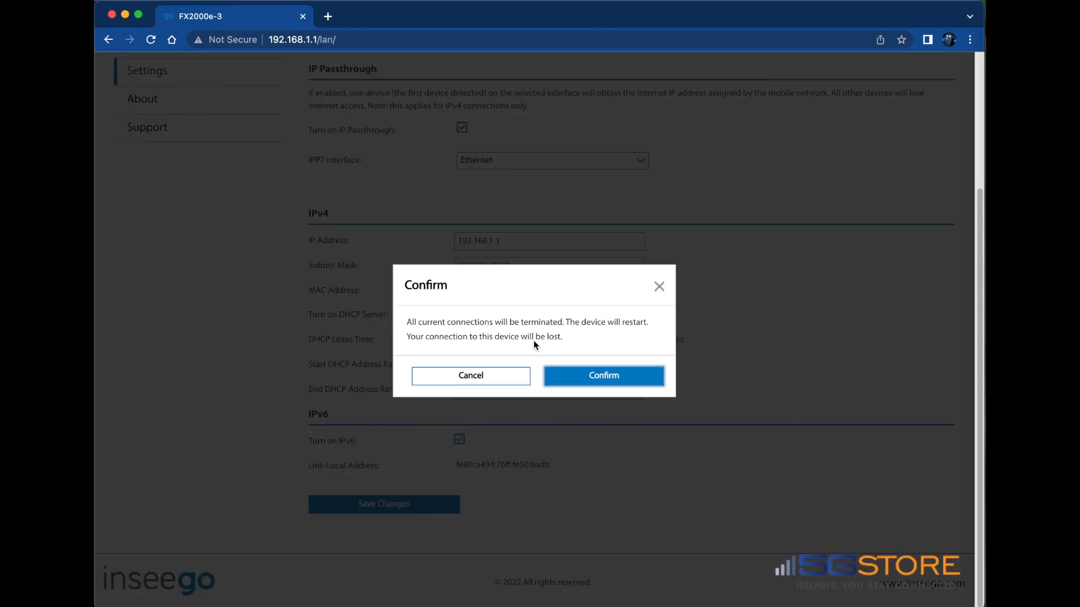
left_click(603, 375)
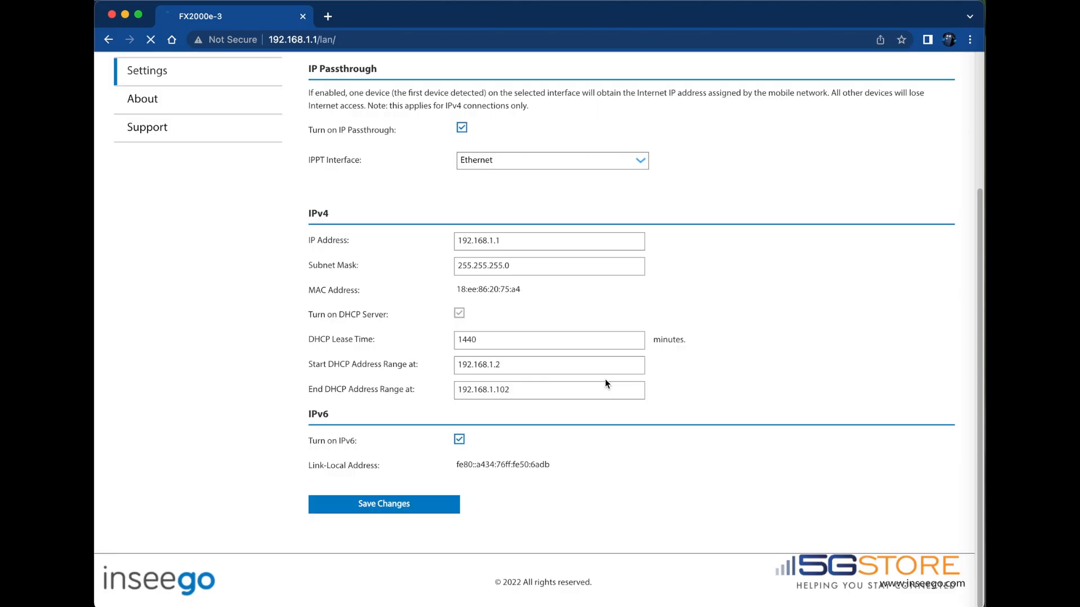
left_click(383, 503)
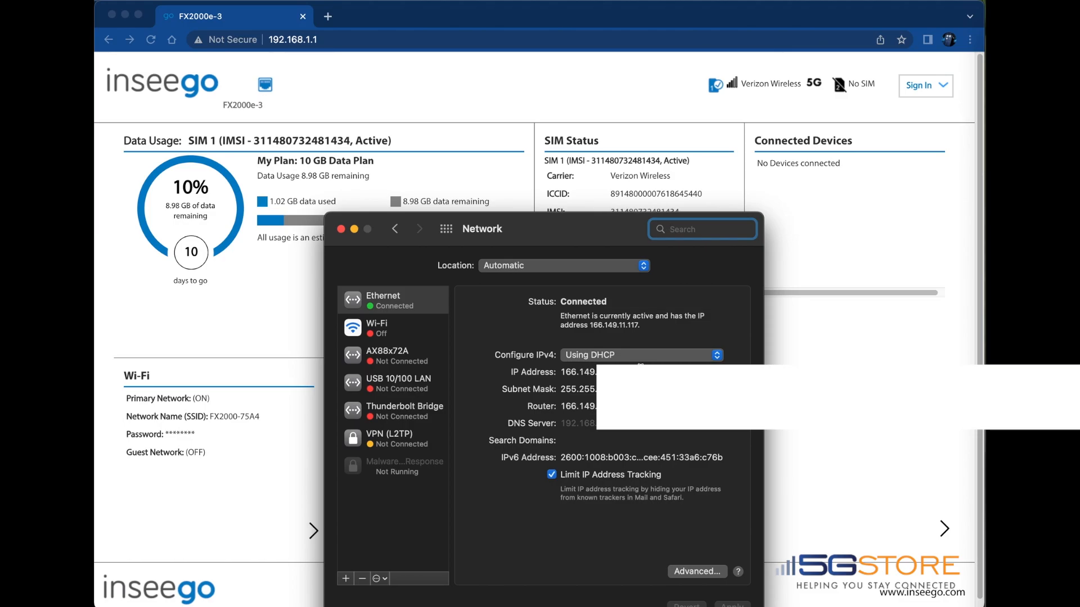
mouse_move(540, 374)
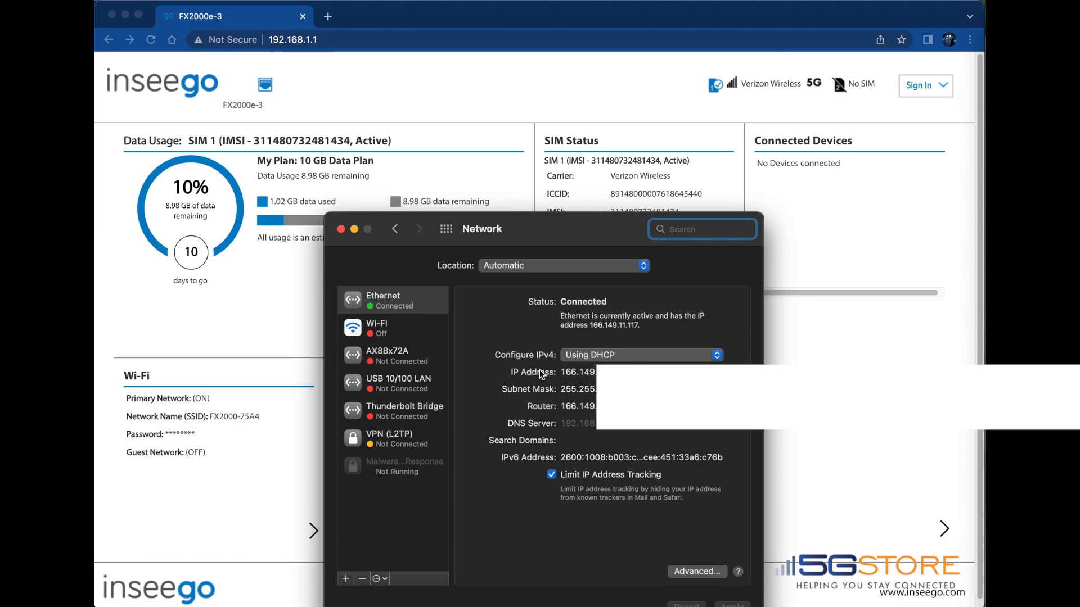
Step: Check the Mac's Ethernet connection showing IP address 166.149.11.117
left_click(921, 85)
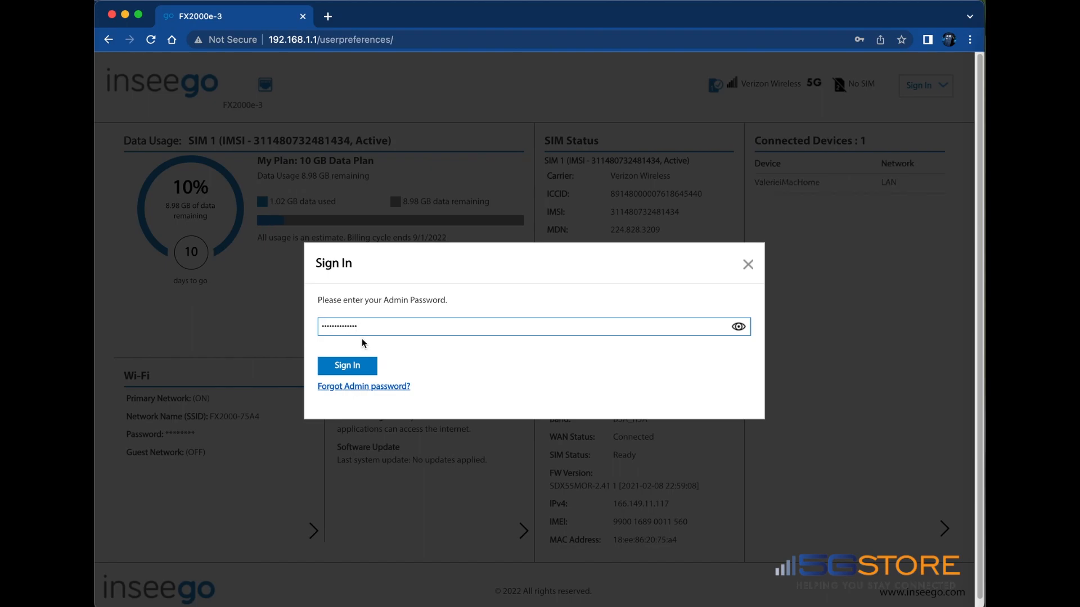
Step: Sign in with the admin password and view the About page's 166.149 IPv4 address
left_click(347, 365)
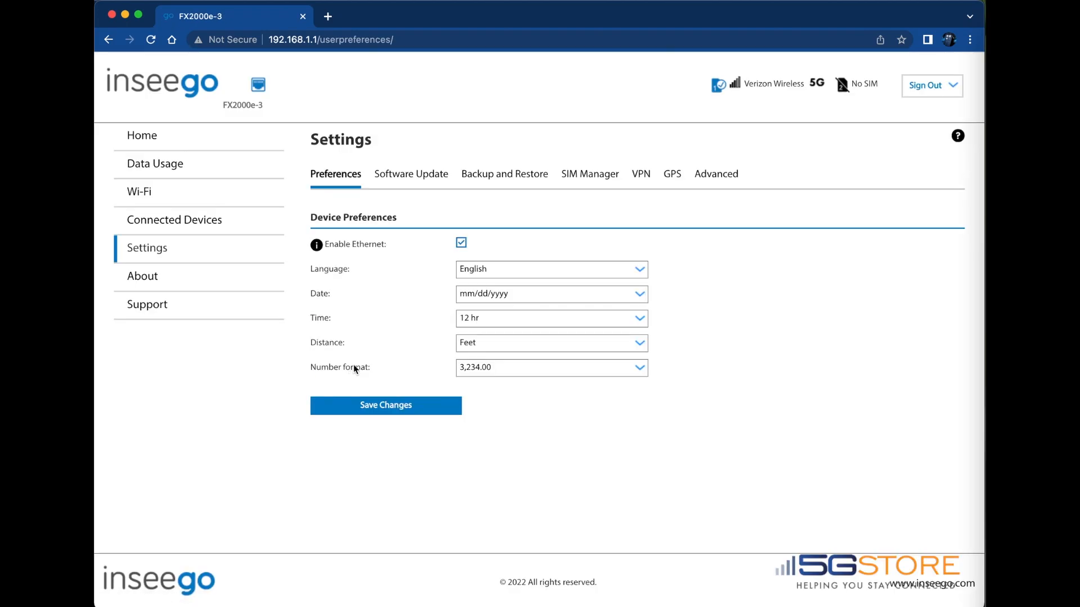
left_click(142, 276)
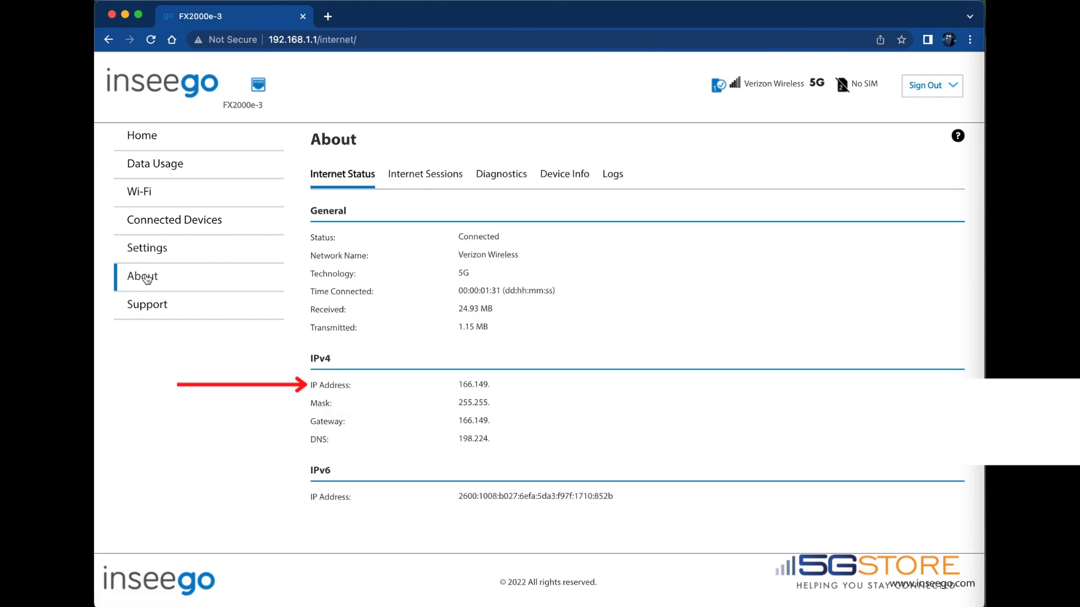